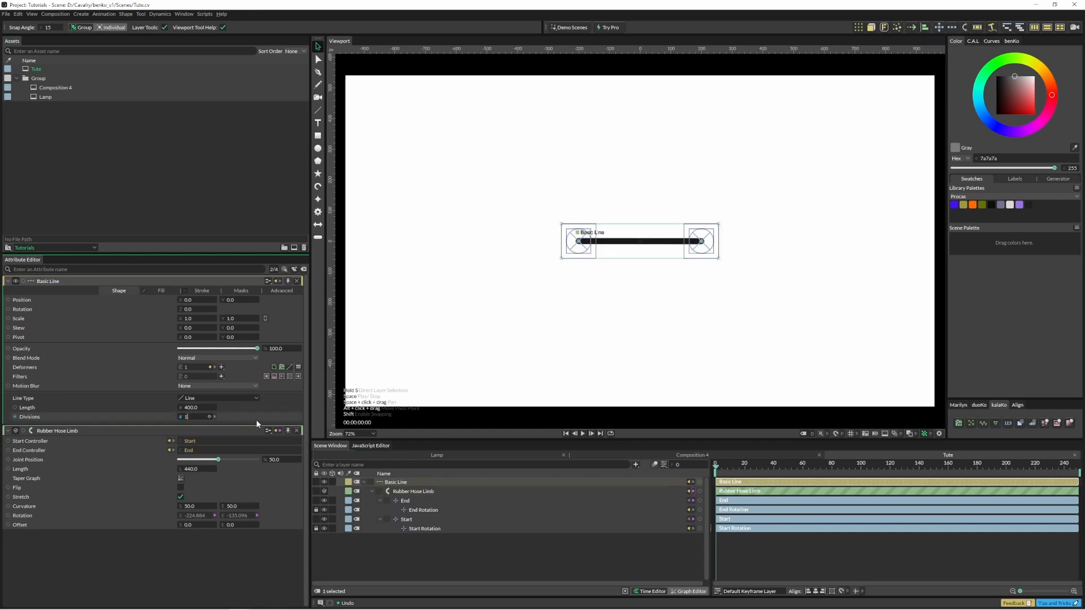
# Step: Bend the rubber-hose limb into an elbow by moving its ends, and set Length to 600
pyautogui.moveTo(580, 241); pyautogui.dragTo(602, 147)
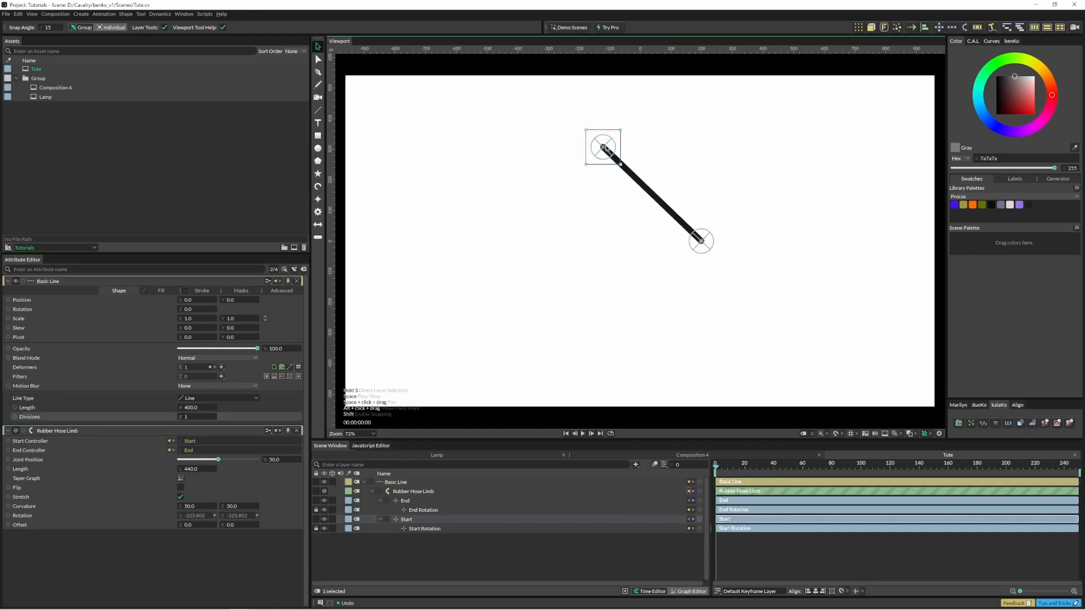
pyautogui.moveTo(701, 240); pyautogui.dragTo(656, 160)
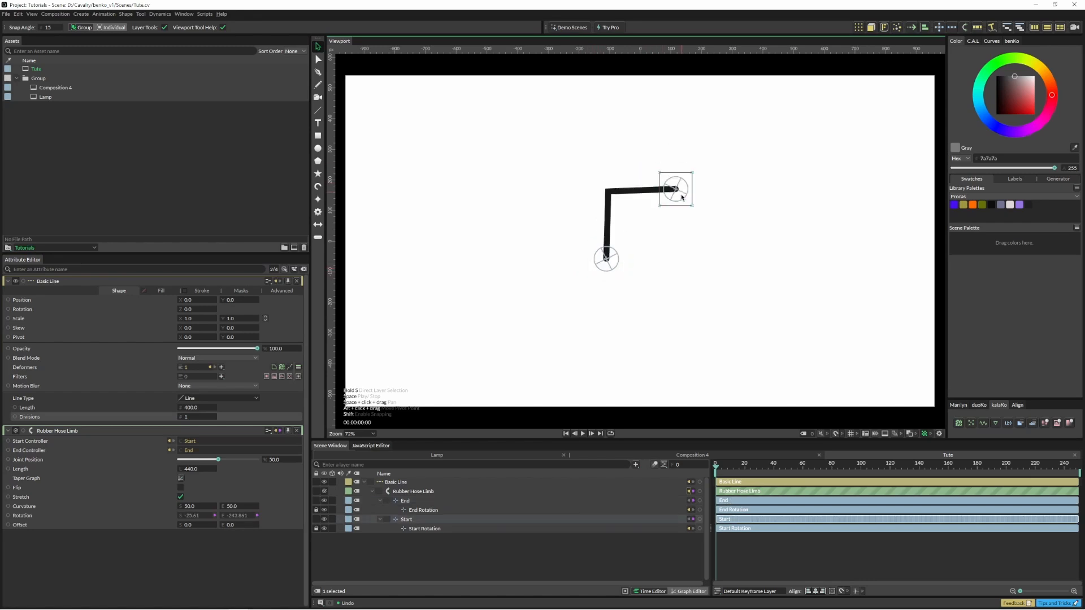
pyautogui.moveTo(674, 189); pyautogui.dragTo(637, 151)
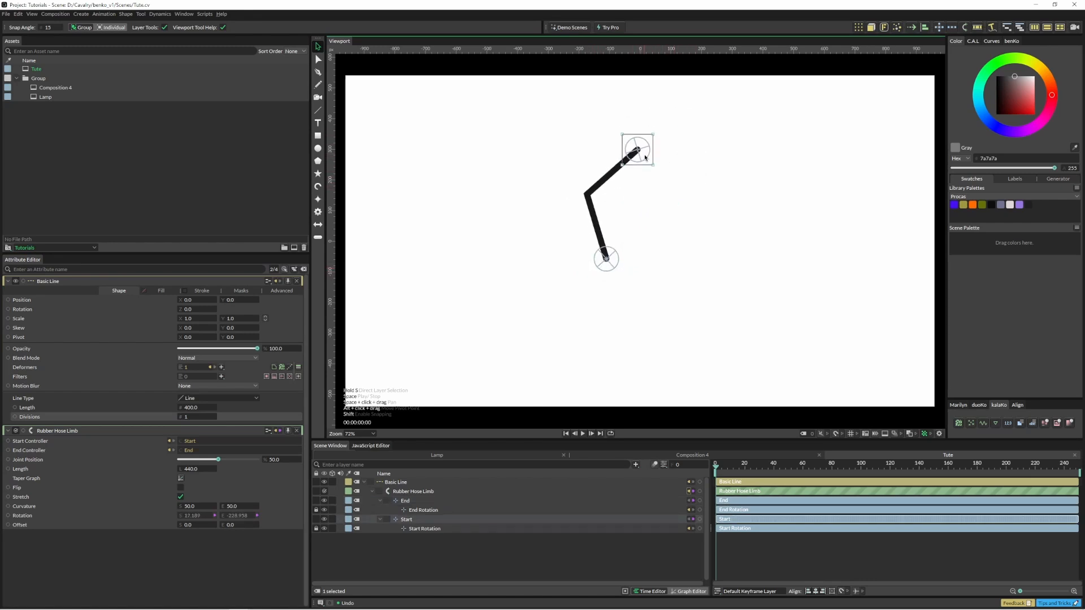
pyautogui.moveTo(633, 149); pyautogui.dragTo(651, 158)
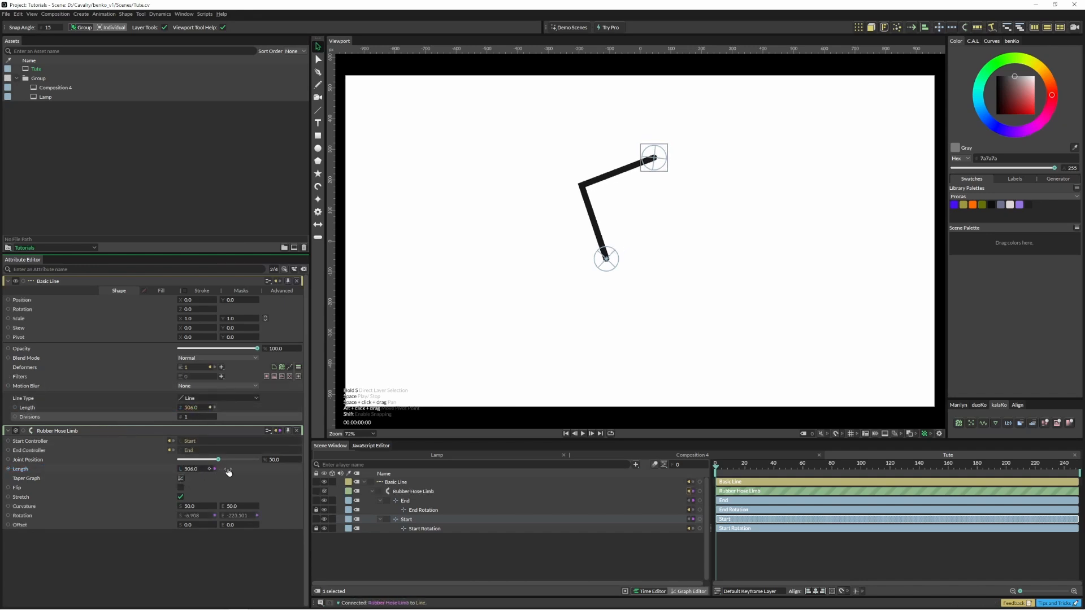
pyautogui.moveTo(218, 459); pyautogui.dragTo(235, 459)
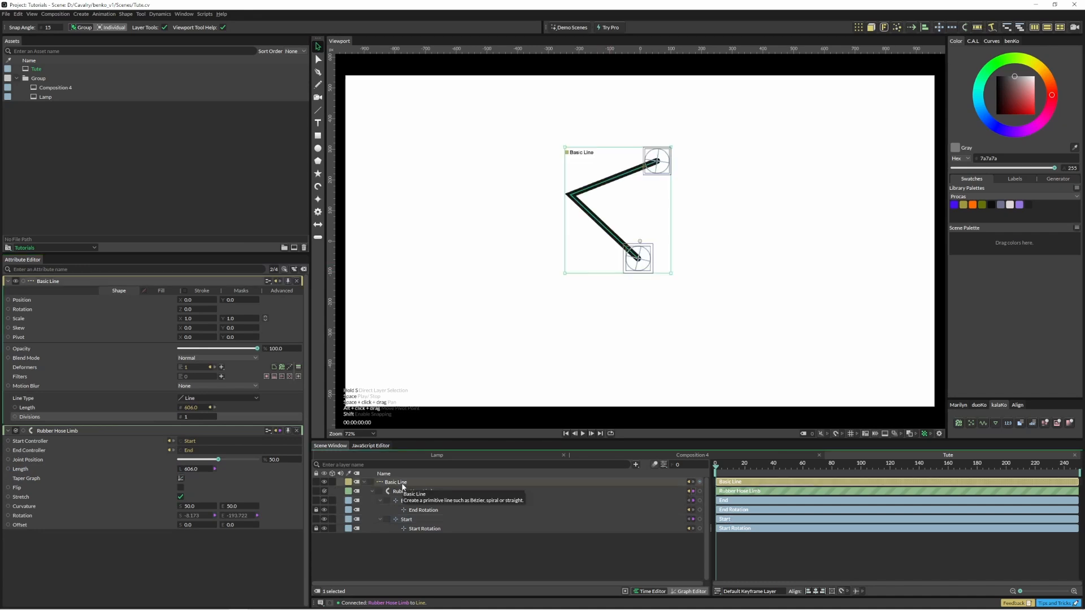
# Step: Use Basic Line as the Segment Path input and set Mode to Automatic Cuts
pyautogui.click(634, 465)
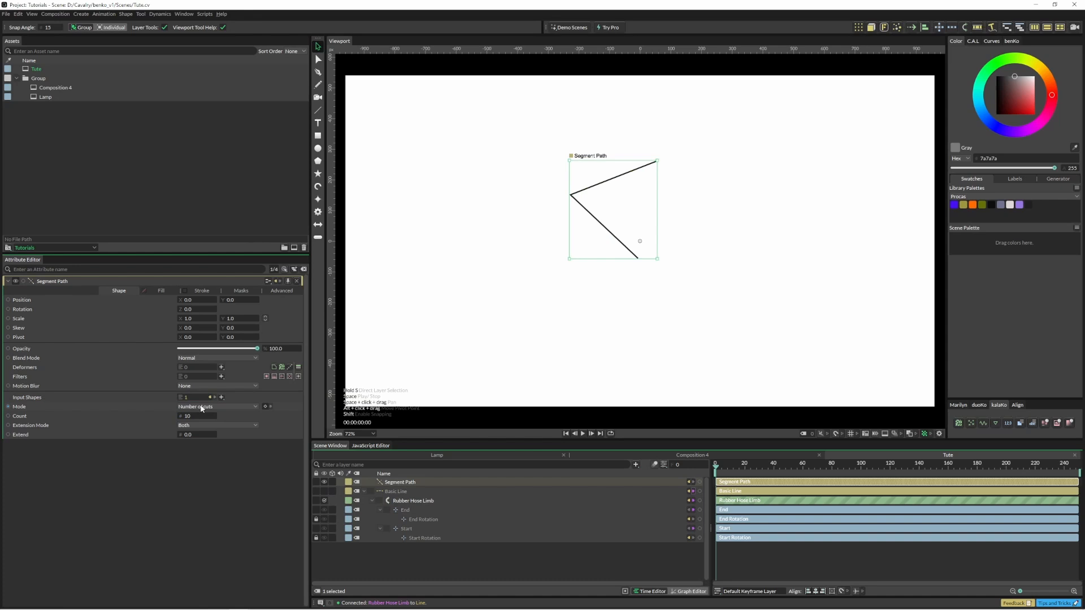
pyautogui.click(217, 407)
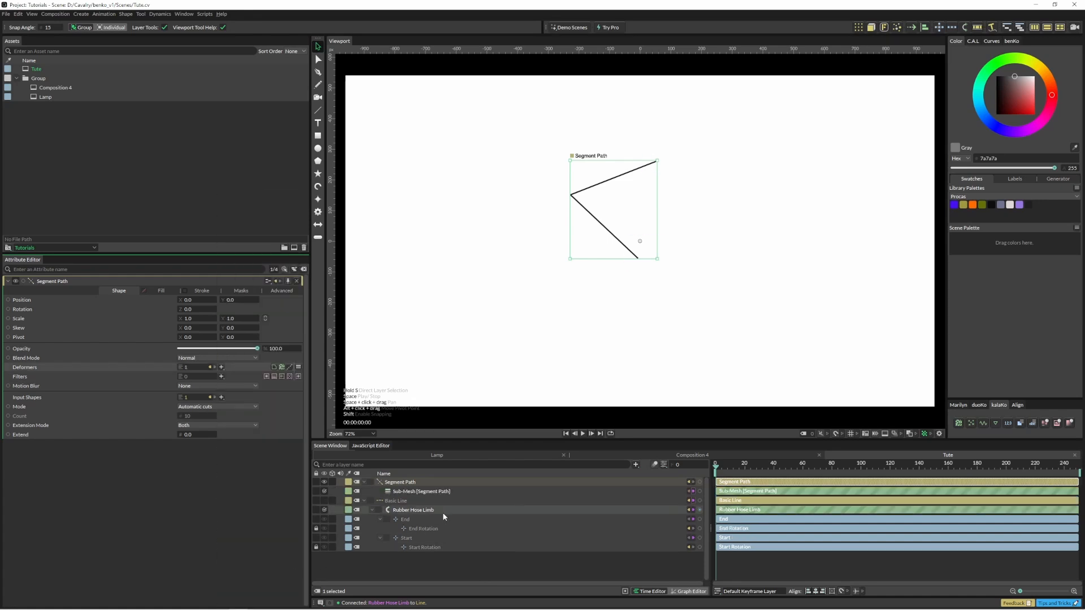
# Step: Enable Replace Stroke on the Sub-Mesh, thicken Width, and drive it with a Value Array
pyautogui.click(420, 491)
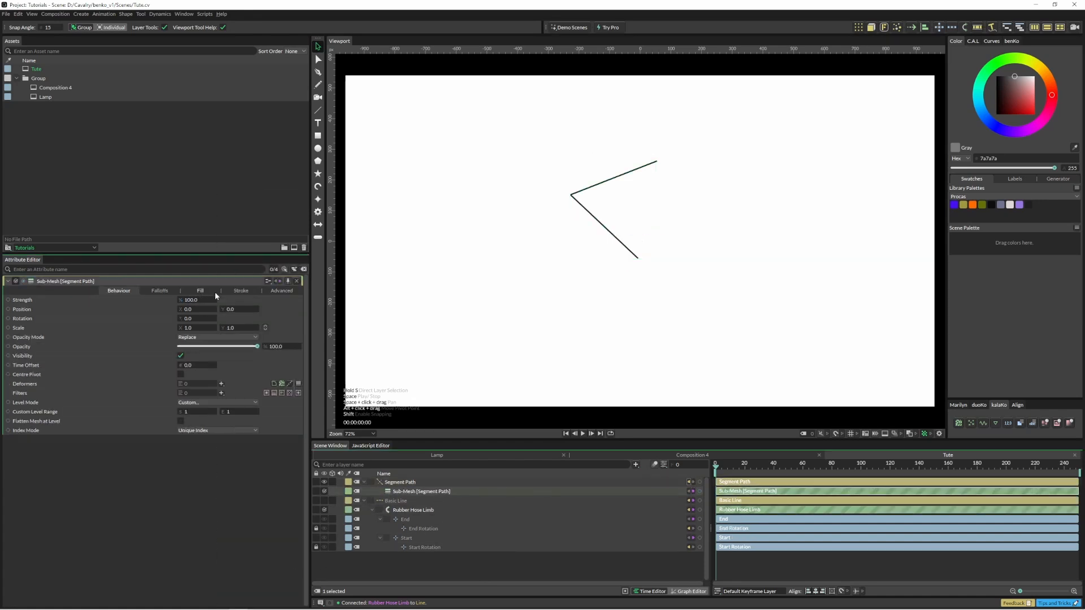
pyautogui.click(241, 290)
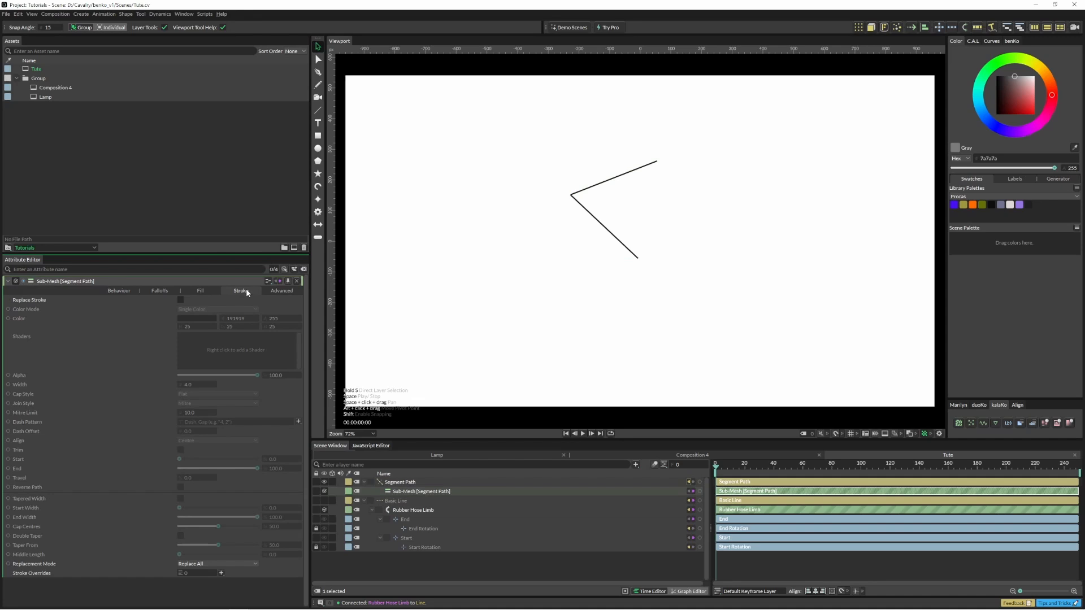
pyautogui.click(179, 299)
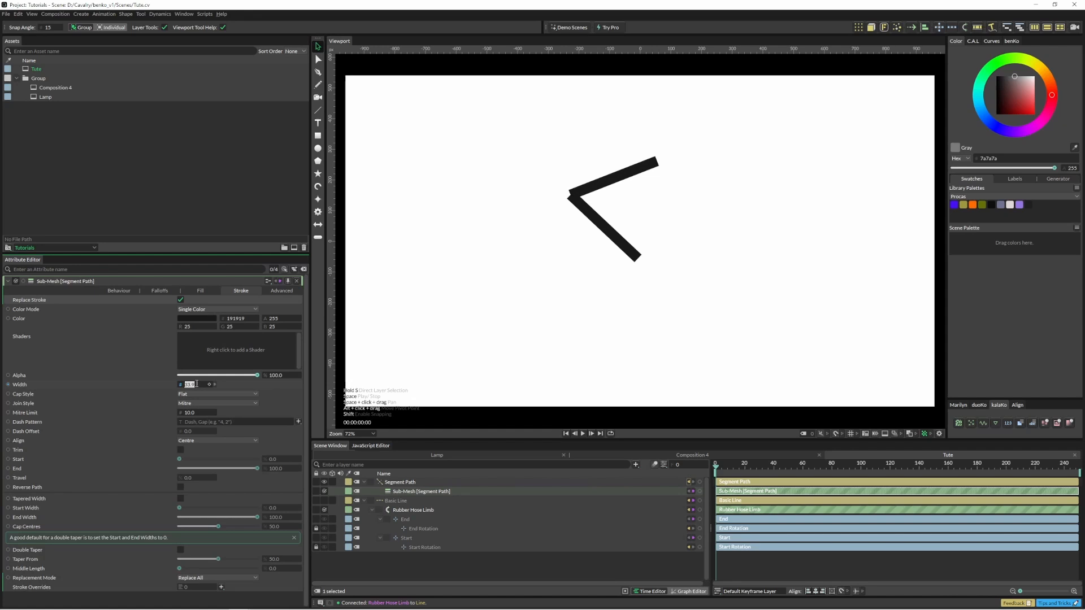
pyautogui.moveTo(190, 385)
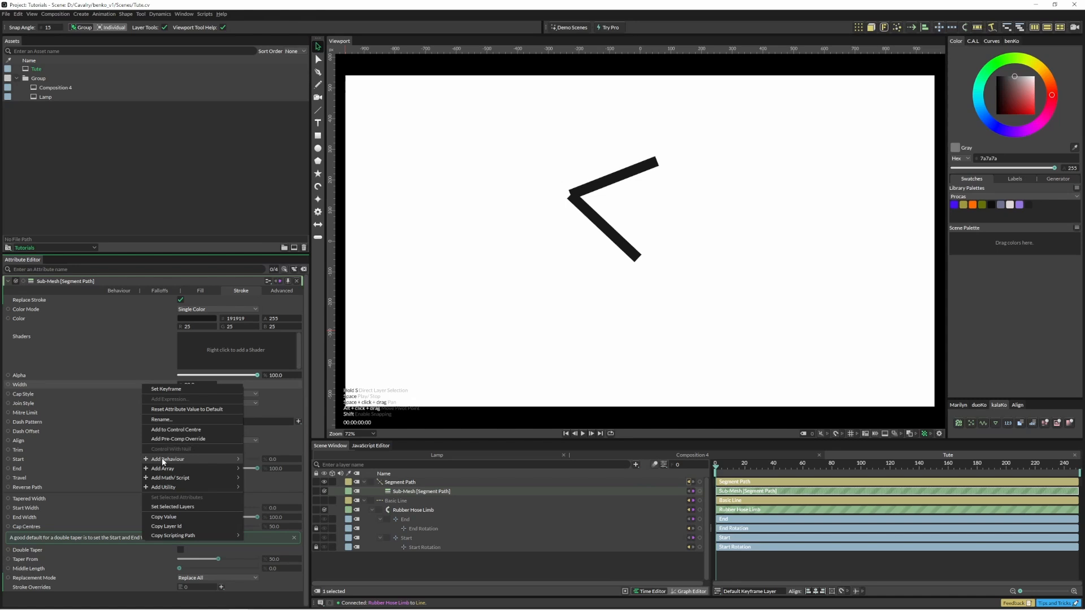
pyautogui.click(163, 469)
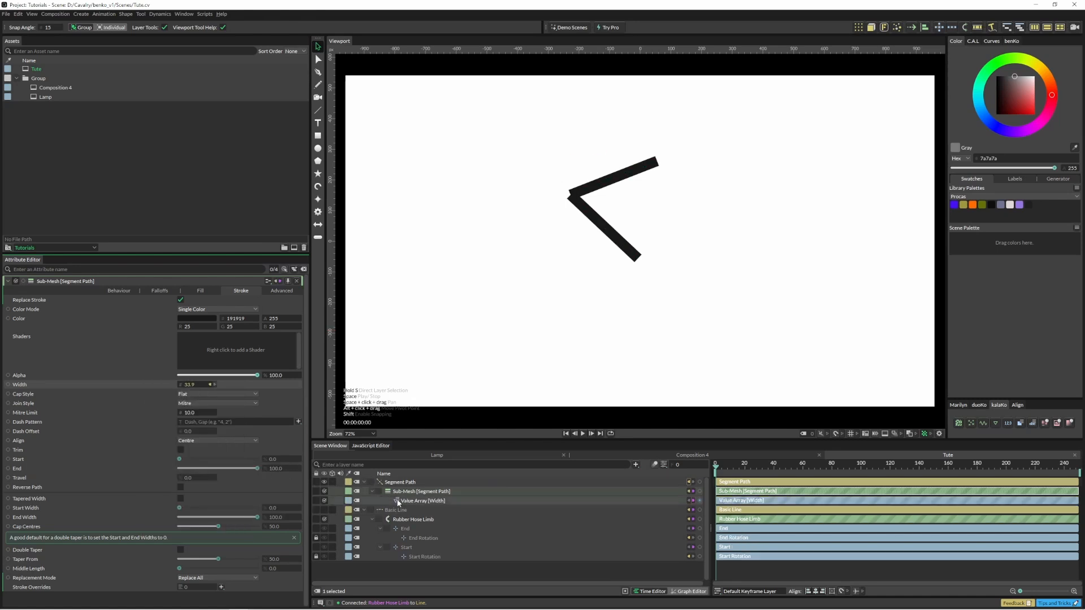
pyautogui.click(422, 501)
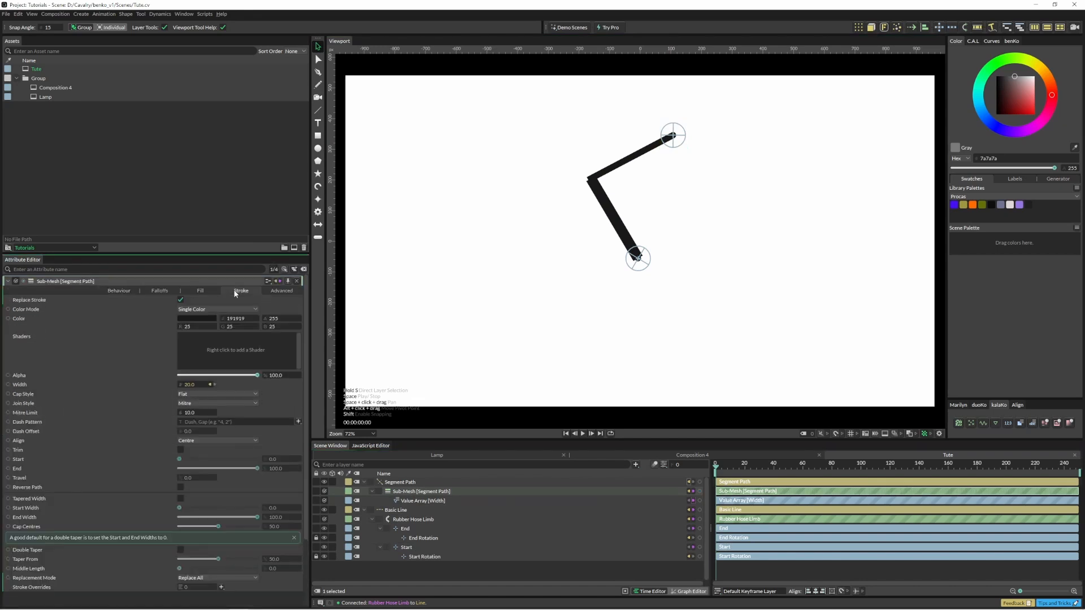
# Step: Set the stroke Cap Style to Round and drive its colour with a Color Array
pyautogui.click(217, 394)
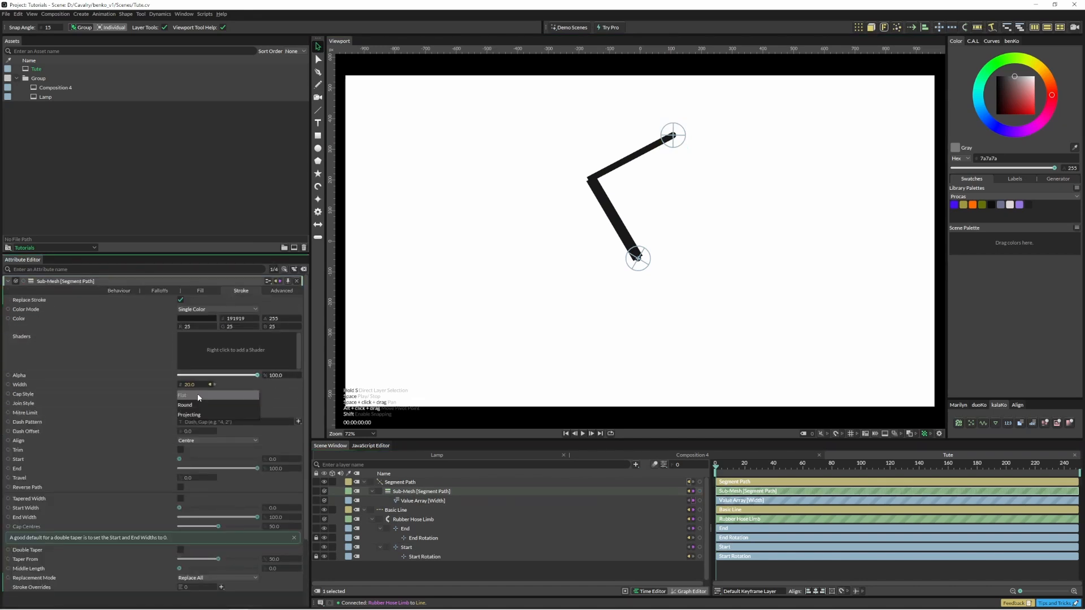
pyautogui.click(185, 404)
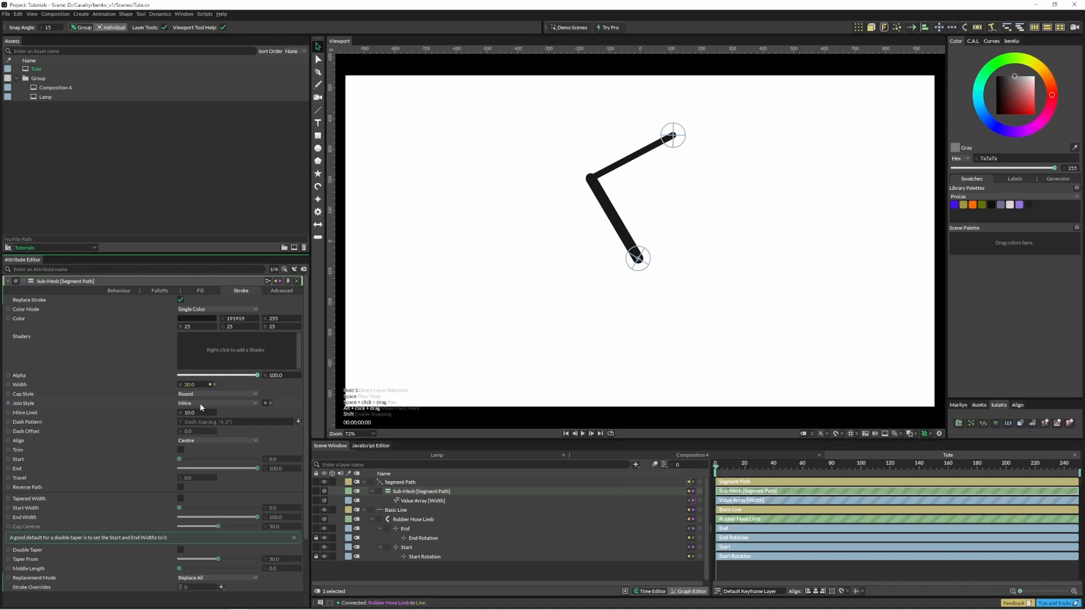
pyautogui.rightClick(200, 318)
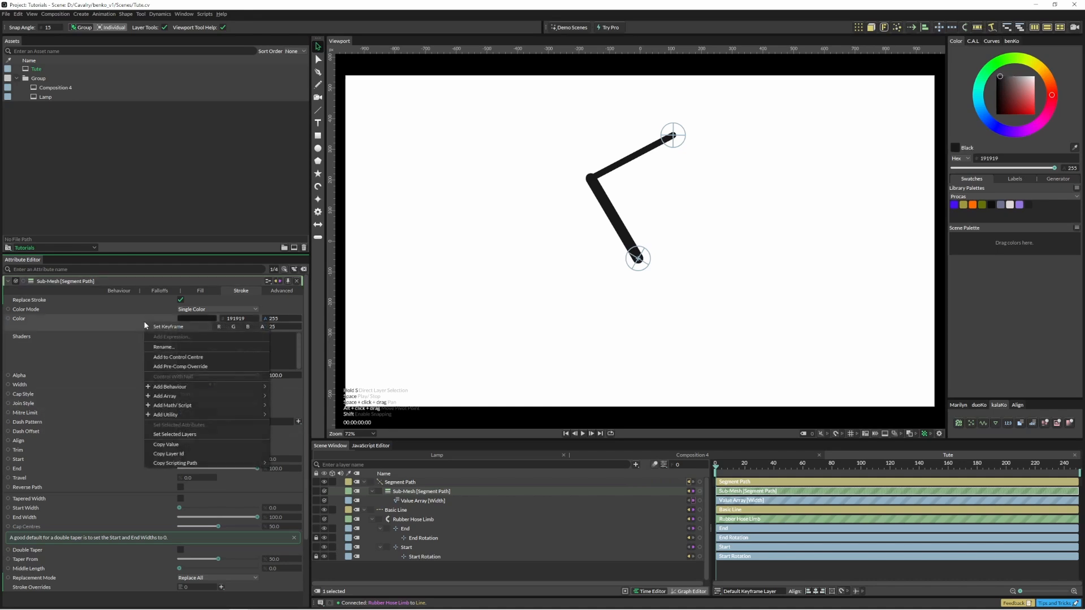
pyautogui.moveTo(165, 395)
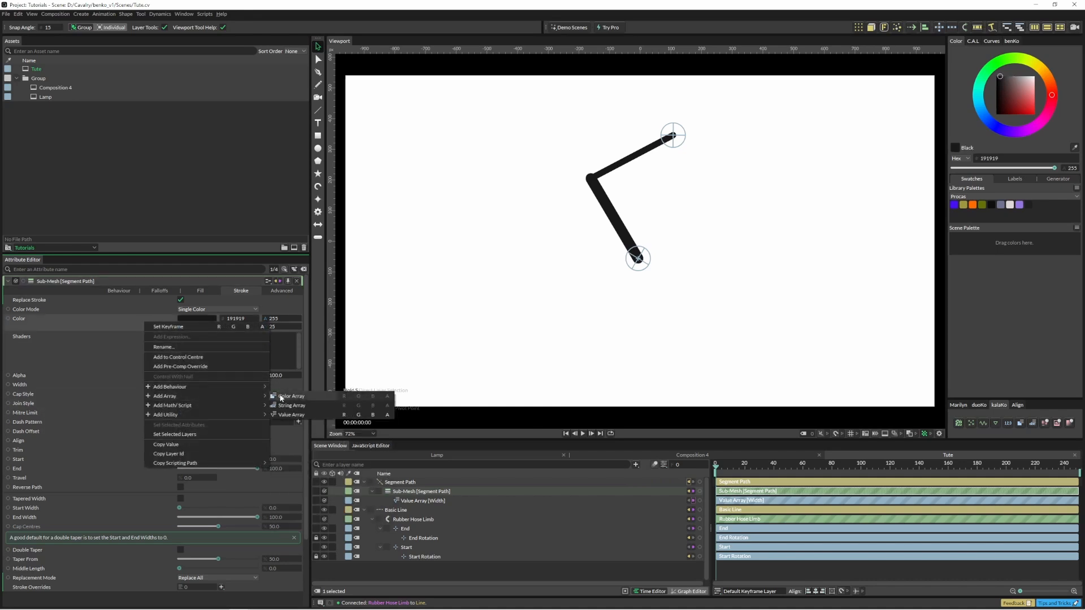
pyautogui.click(289, 396)
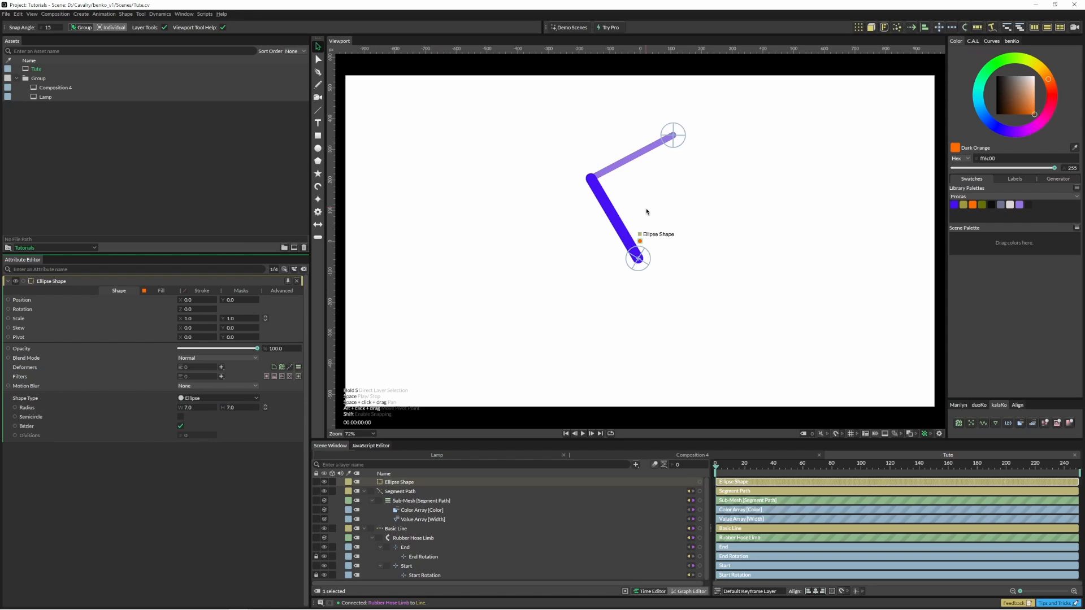
pyautogui.moveTo(858, 27)
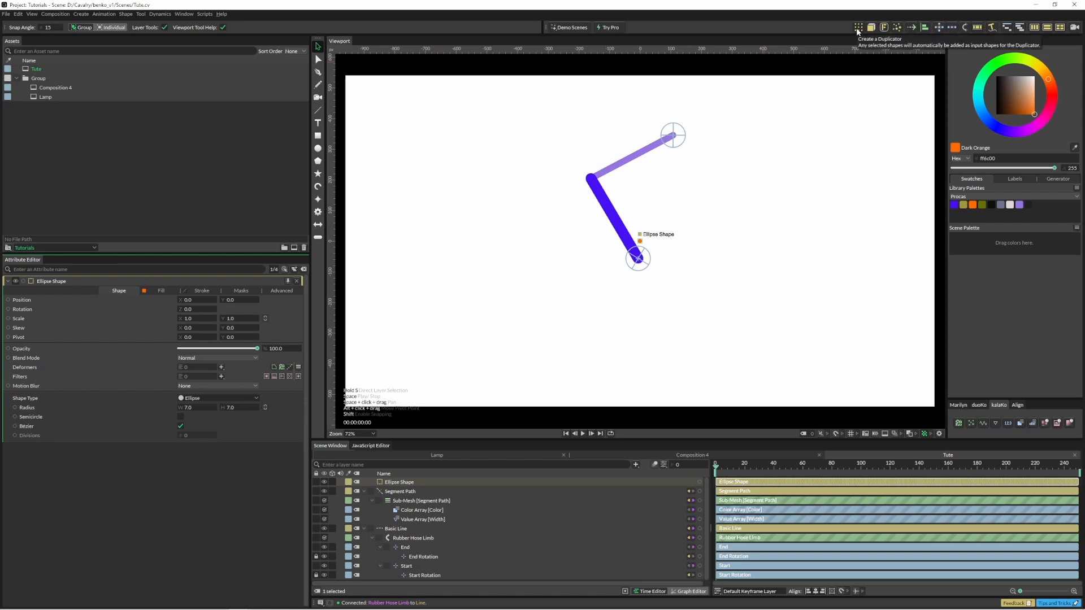
# Step: Duplicate the ellipse with Distribution set to Shape Points on Basic Line
pyautogui.click(858, 27)
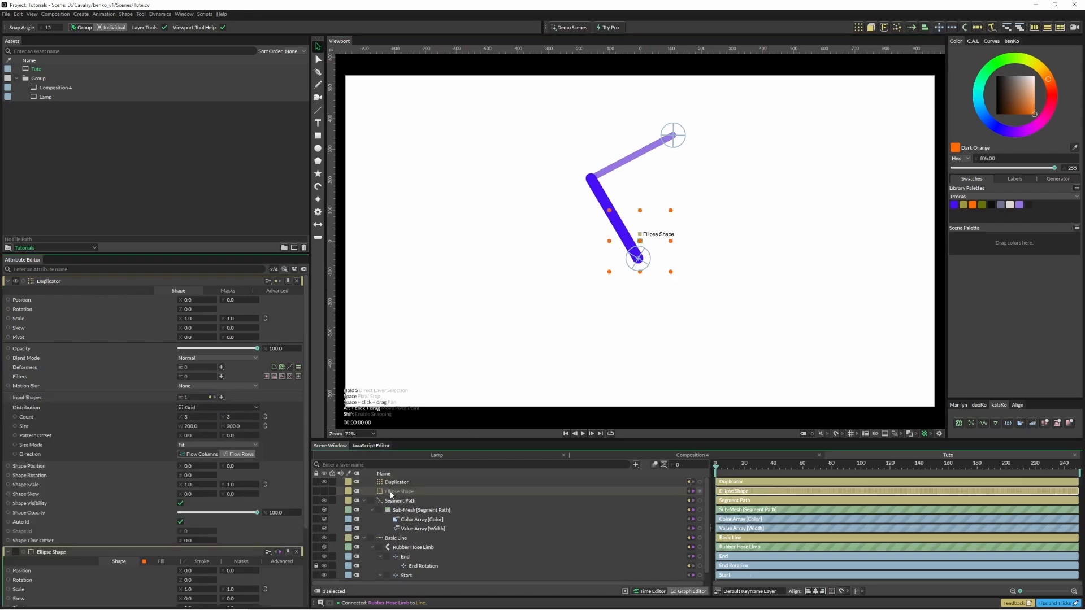
pyautogui.click(395, 482)
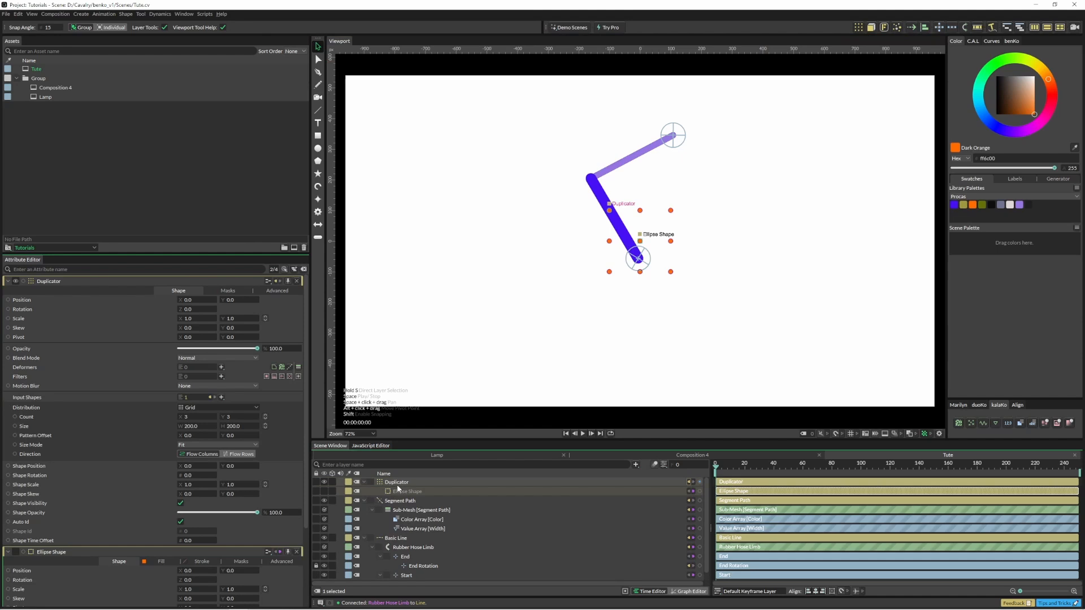
pyautogui.click(218, 407)
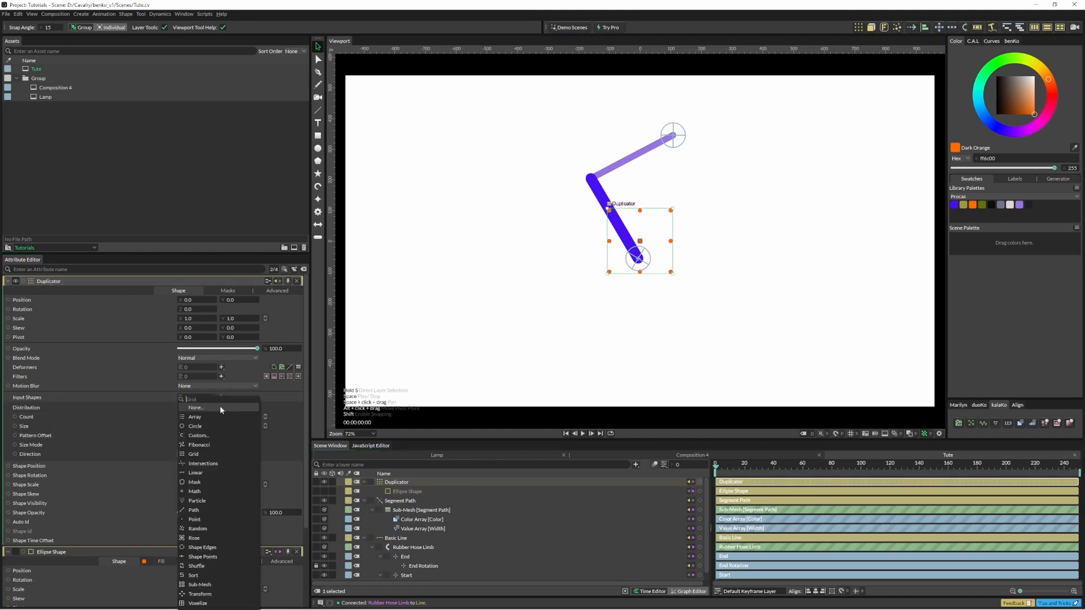
pyautogui.moveTo(213, 557)
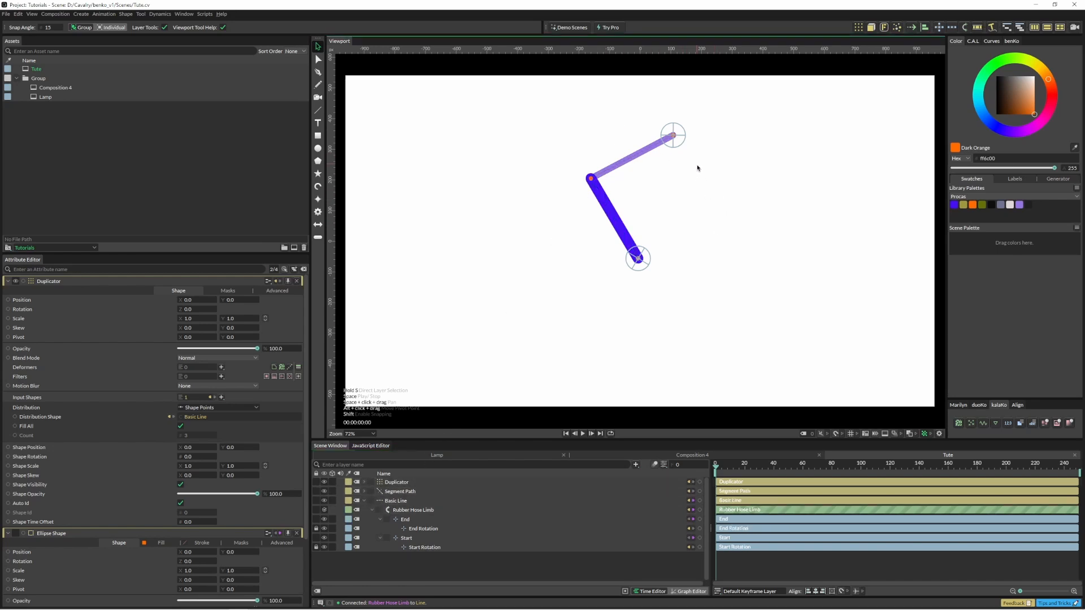
pyautogui.moveTo(672, 135); pyautogui.dragTo(684, 157)
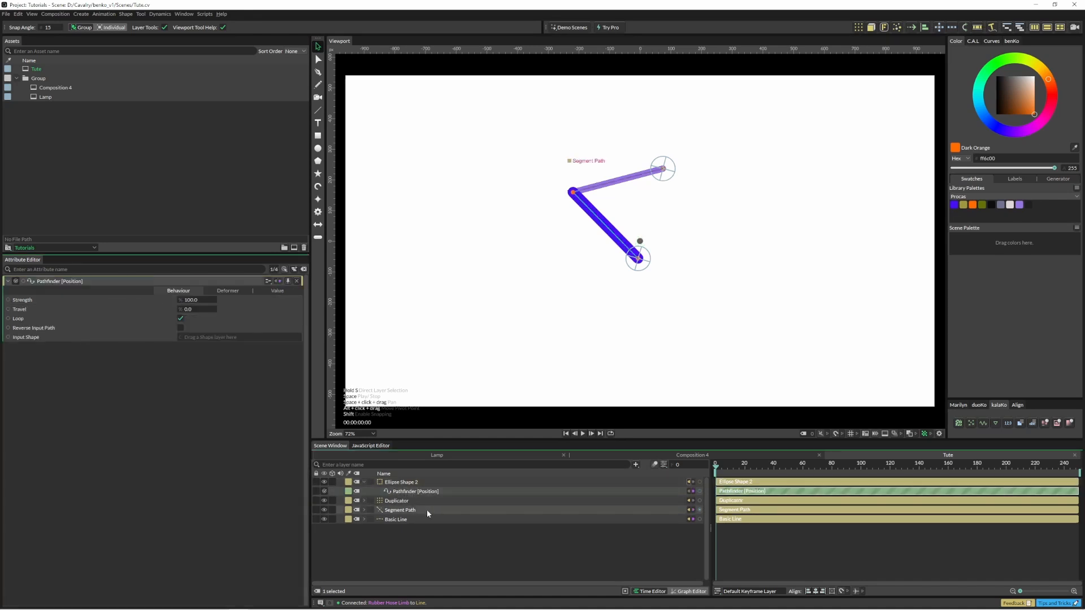
# Step: Connect Basic Line to each Pathfinder's Input Shape, with Travel 40 for Top and 65 for Bottom
pyautogui.moveTo(395, 518); pyautogui.dragTo(229, 338)
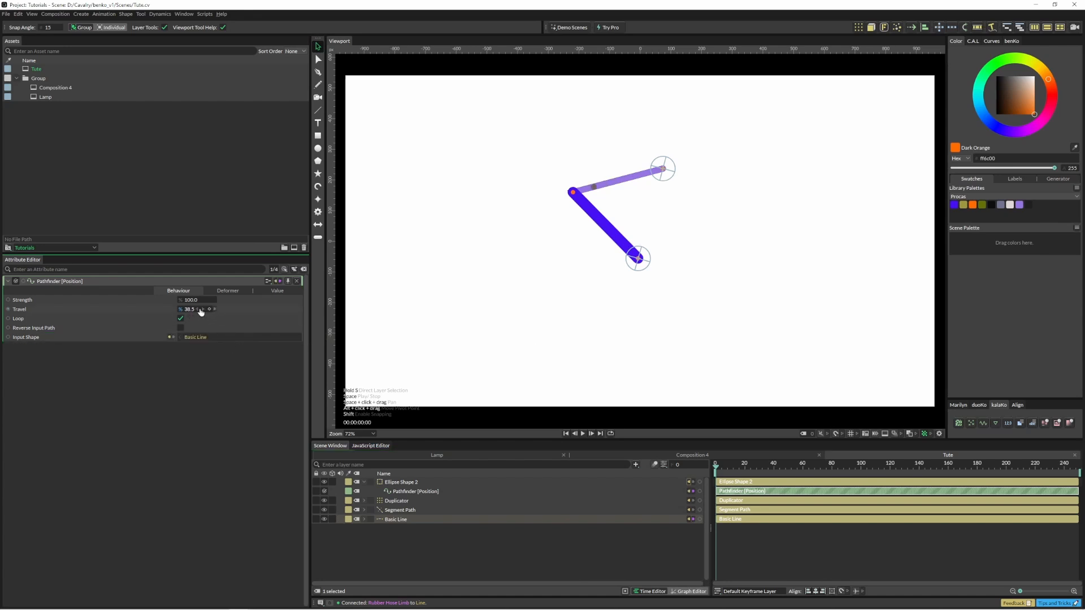
pyautogui.write('40.0')
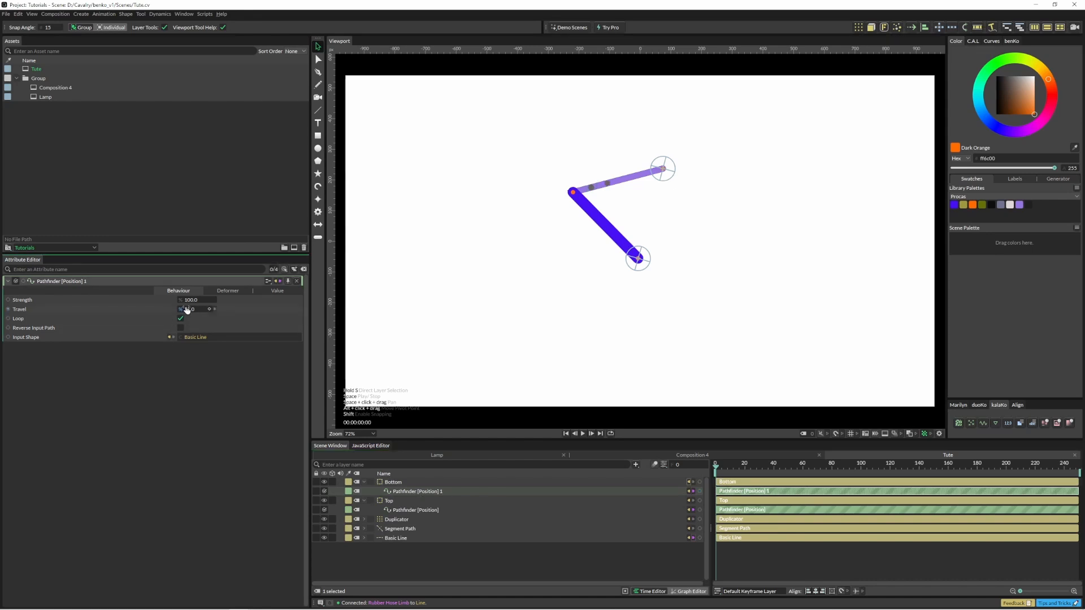
pyautogui.moveTo(189, 309); pyautogui.dragTo(188, 309)
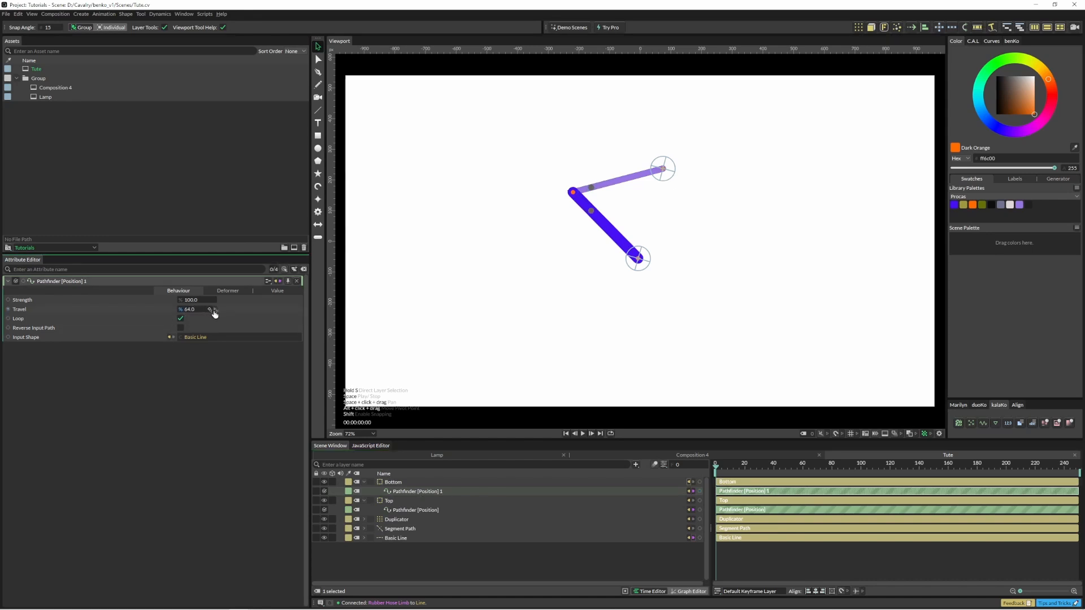
pyautogui.moveTo(188, 309); pyautogui.dragTo(198, 309)
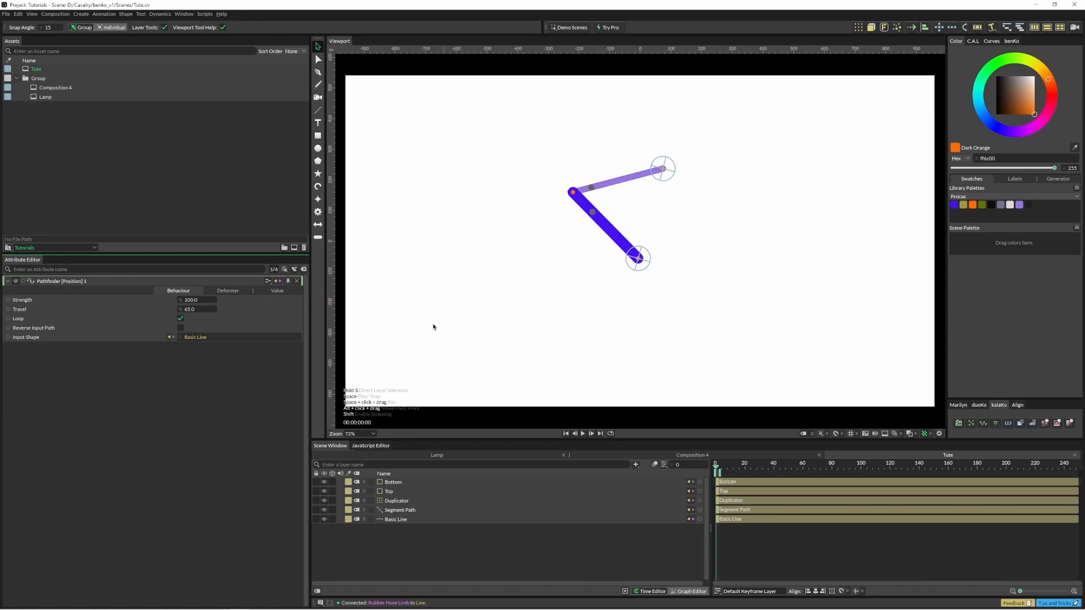
# Step: Select Top and Bottom and run pk_pointsToPath to join them with a path
pyautogui.click(389, 491)
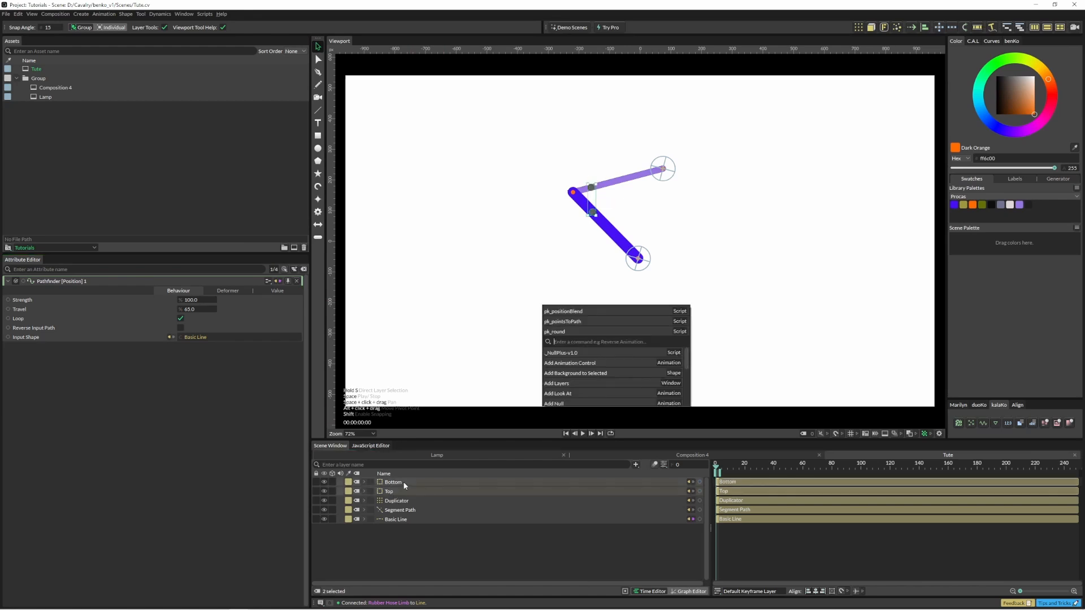
pyautogui.write('pk')
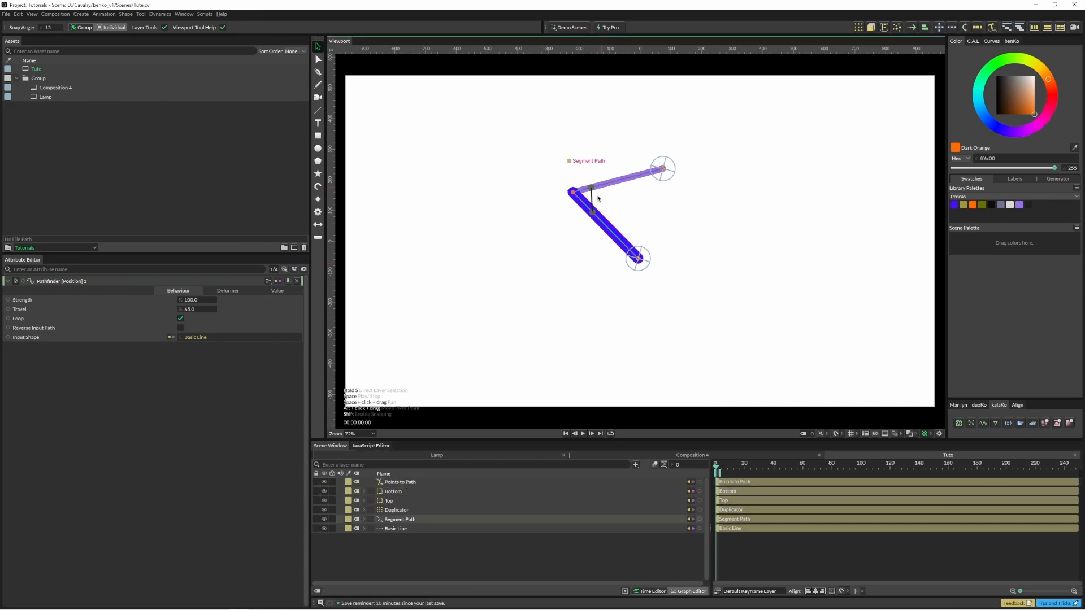
pyautogui.moveTo(400, 482)
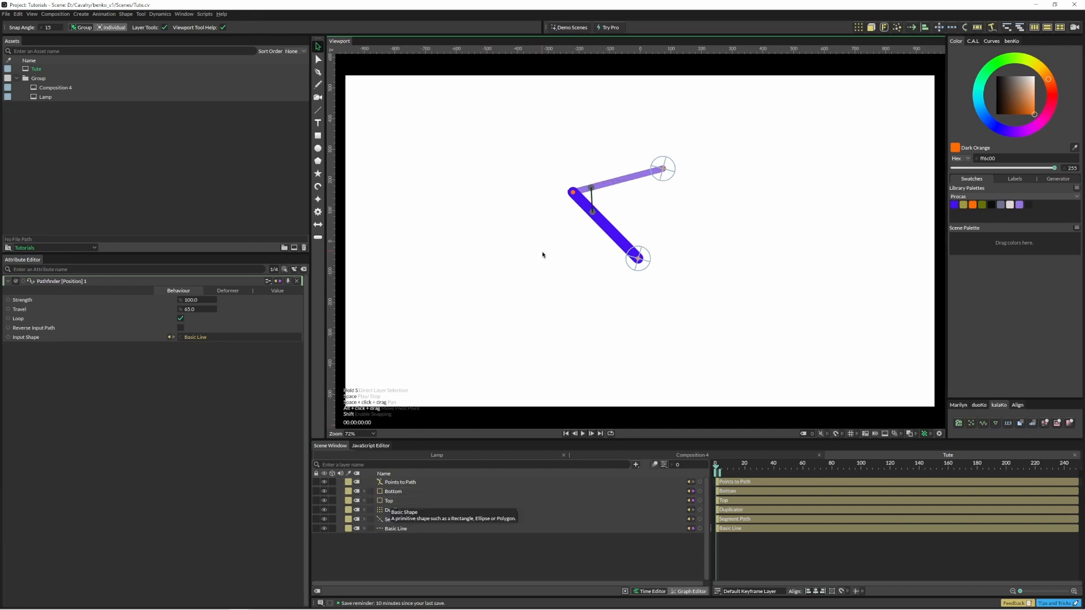
pyautogui.click(400, 482)
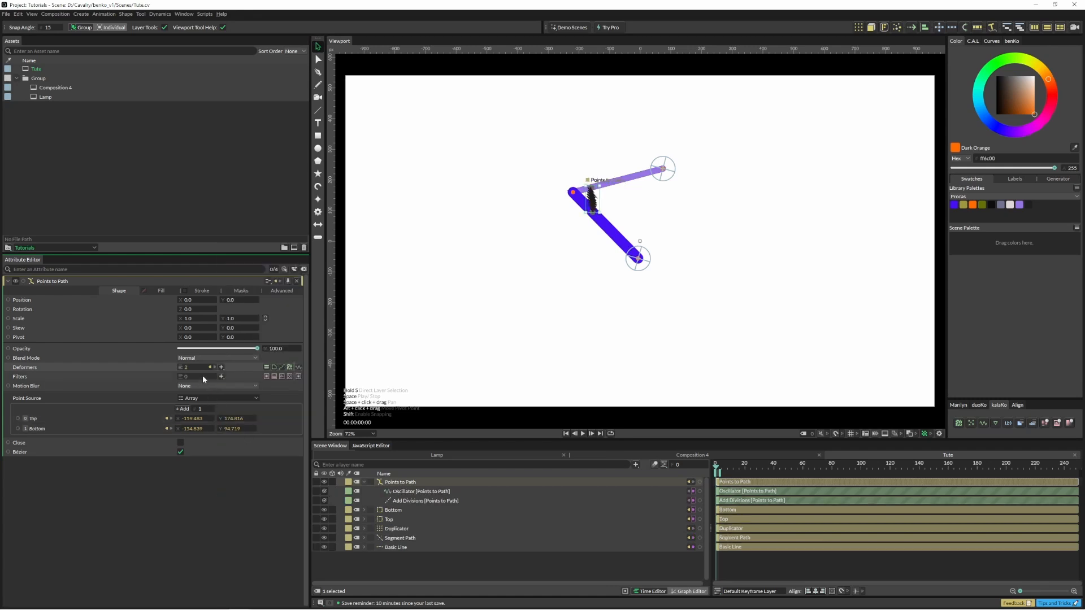
# Step: Add an Oscillator deformer with Use Normals and Frequency 15, then move the arm's end to test
pyautogui.click(221, 366)
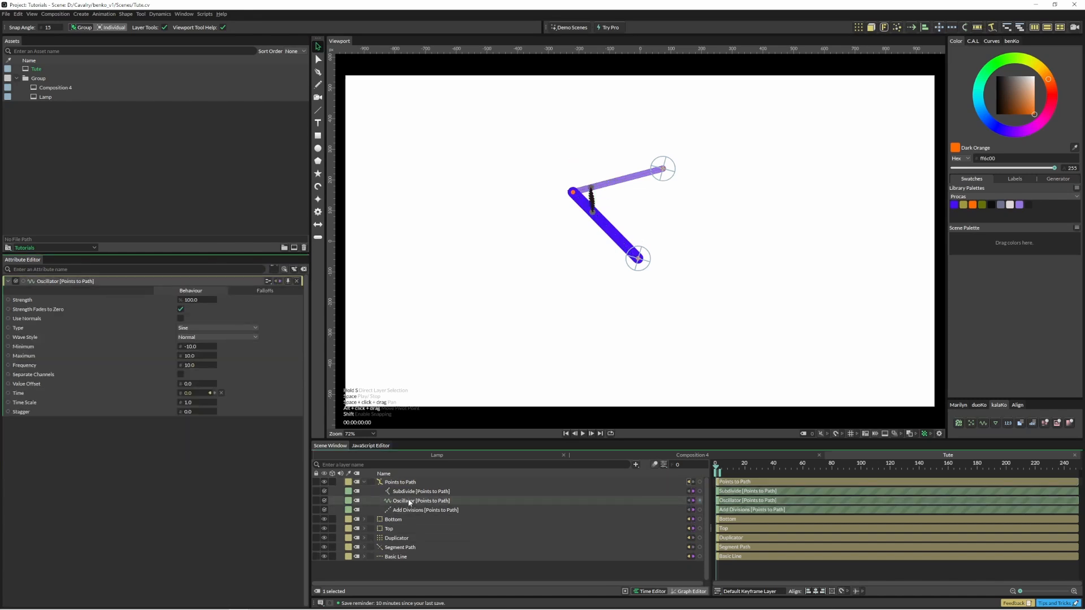
pyautogui.click(182, 319)
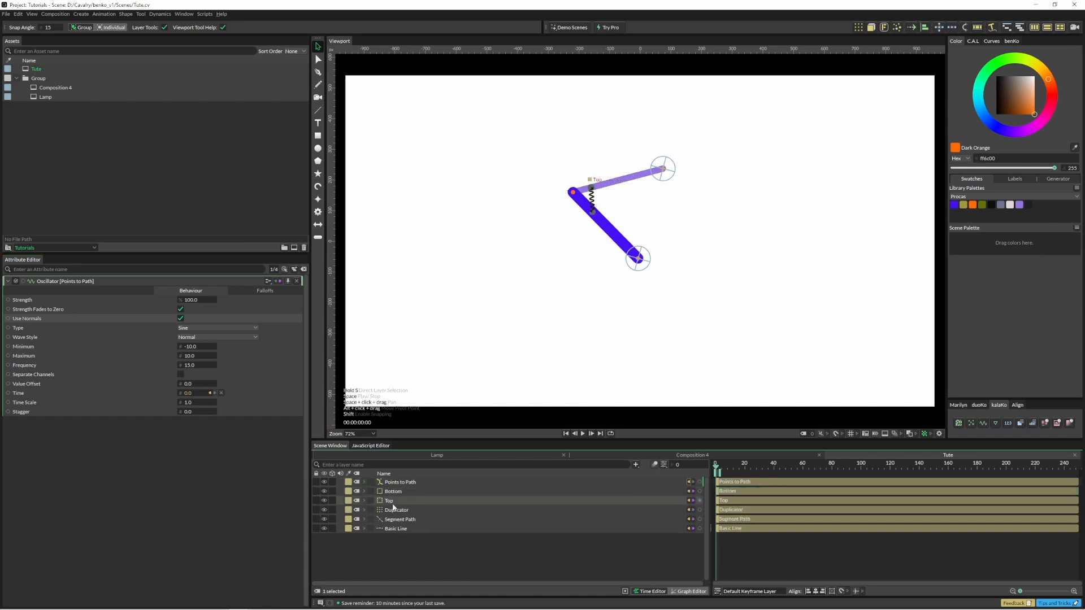
pyautogui.moveTo(394, 503)
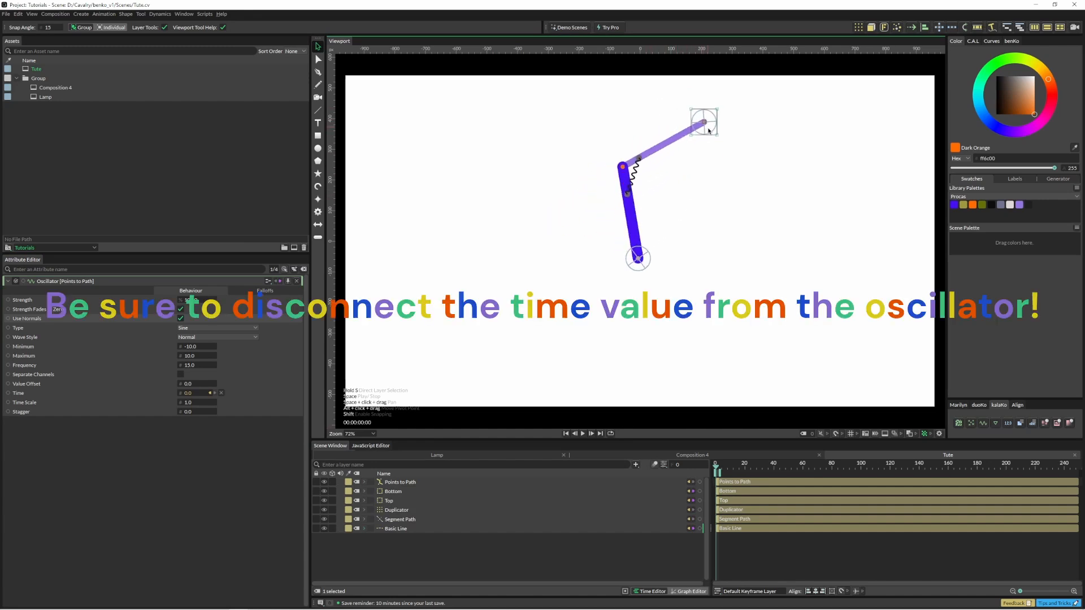
pyautogui.moveTo(704, 123); pyautogui.dragTo(675, 138)
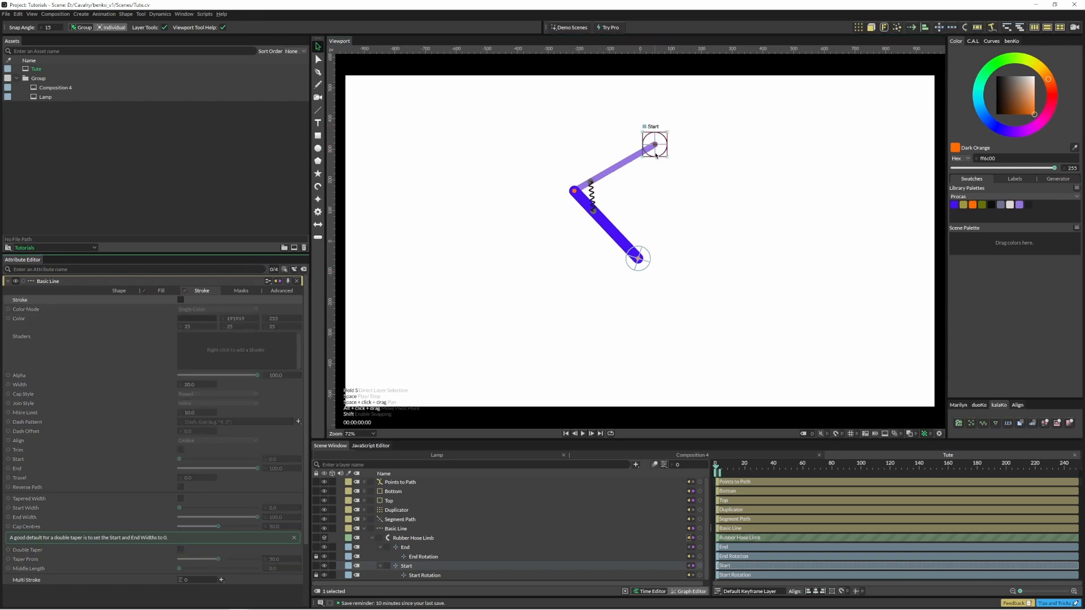
# Step: Drag the Start null to reposition the arm's upper end
pyautogui.moveTo(654, 145); pyautogui.dragTo(669, 179)
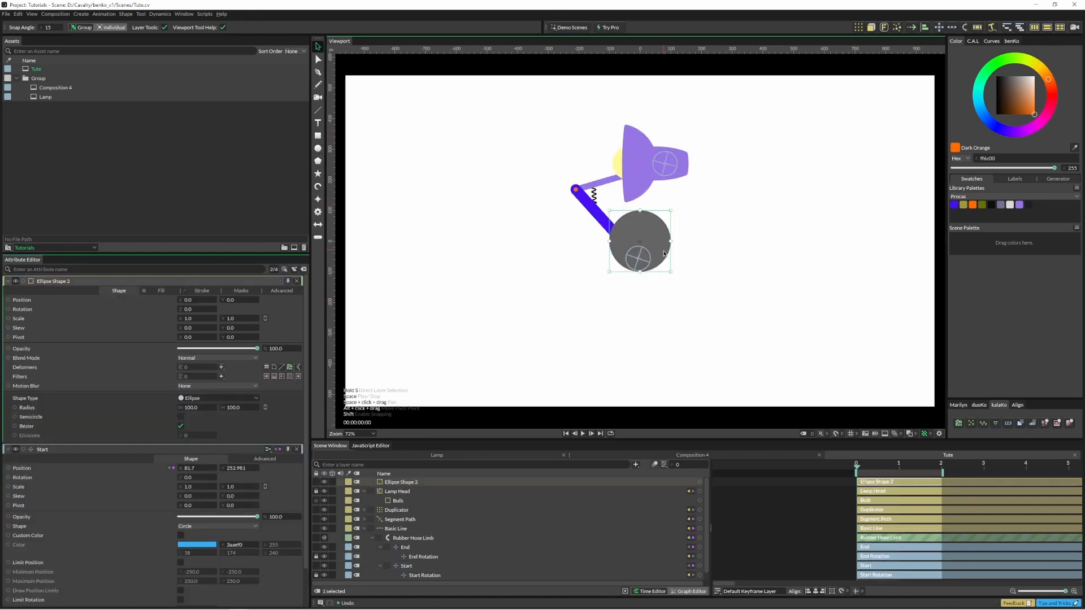
# Step: Move the grey circle to the right and display it as a wireframe outline
pyautogui.moveTo(641, 242); pyautogui.dragTo(806, 270)
pyautogui.write('Target')
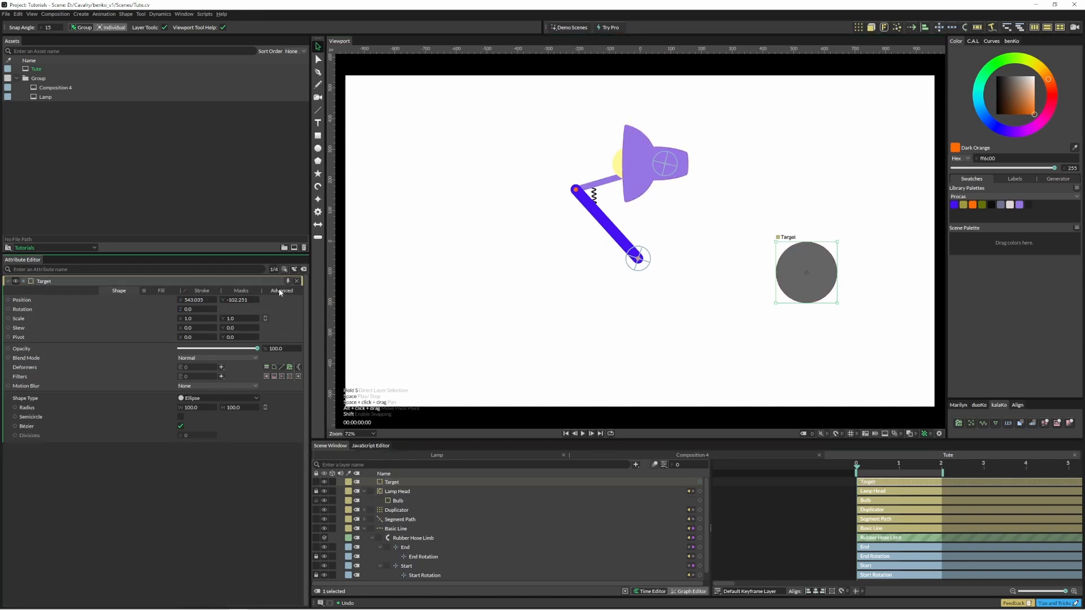
pyautogui.click(281, 290)
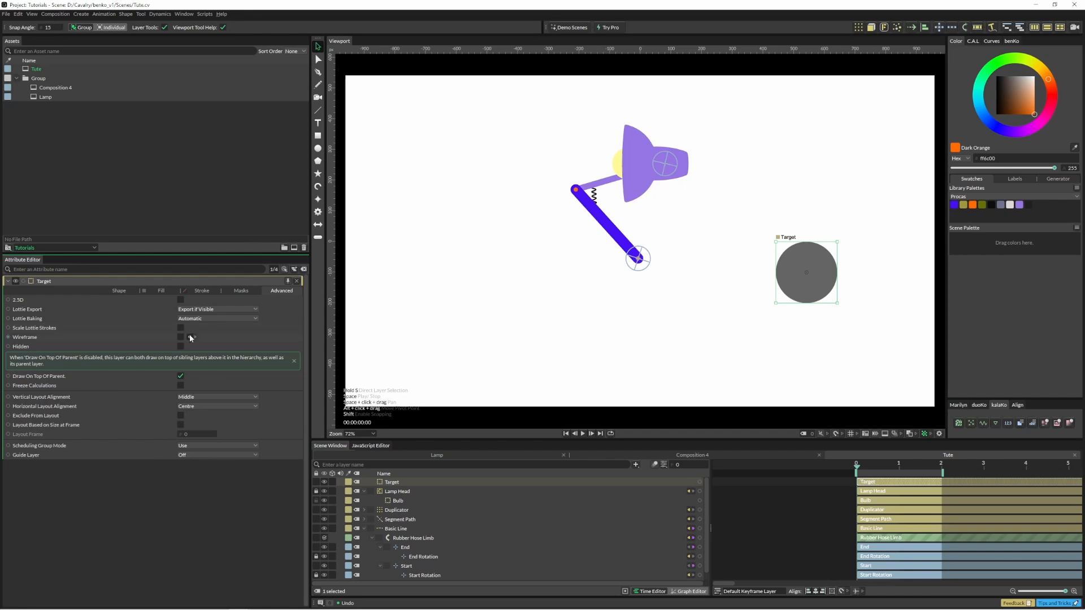
pyautogui.moveTo(191, 339)
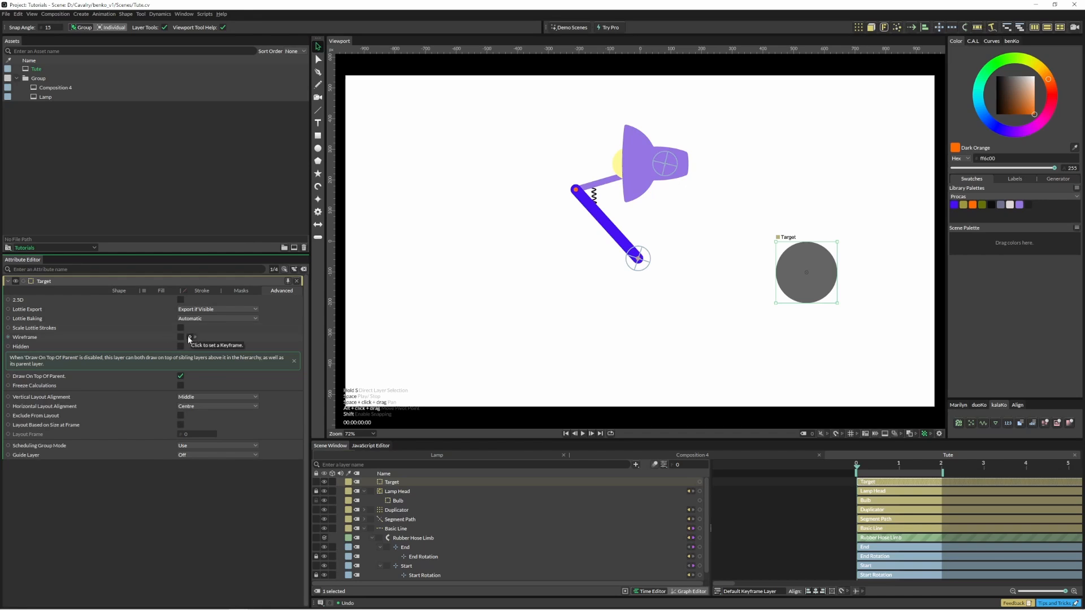
pyautogui.click(181, 337)
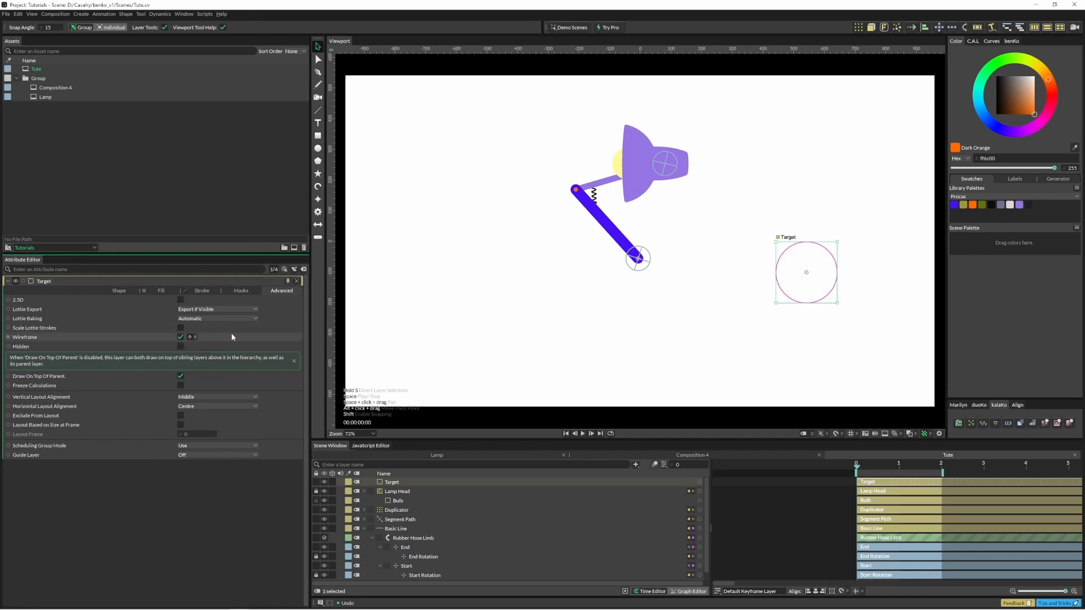
pyautogui.click(118, 291)
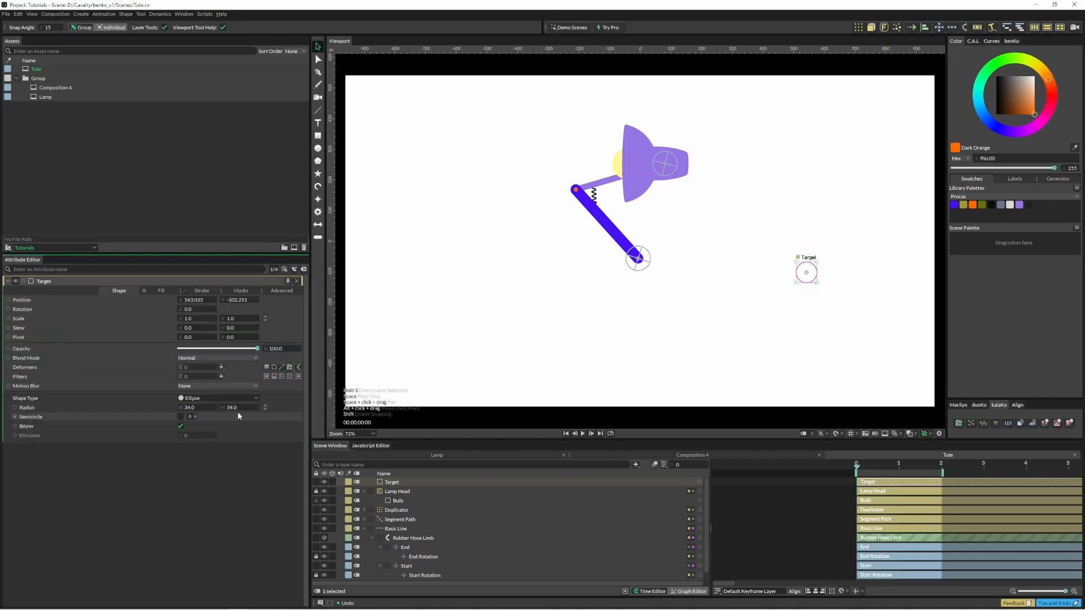
# Step: Make the Lamp Head look at Target and adjust the Look At Offset
pyautogui.click(398, 491)
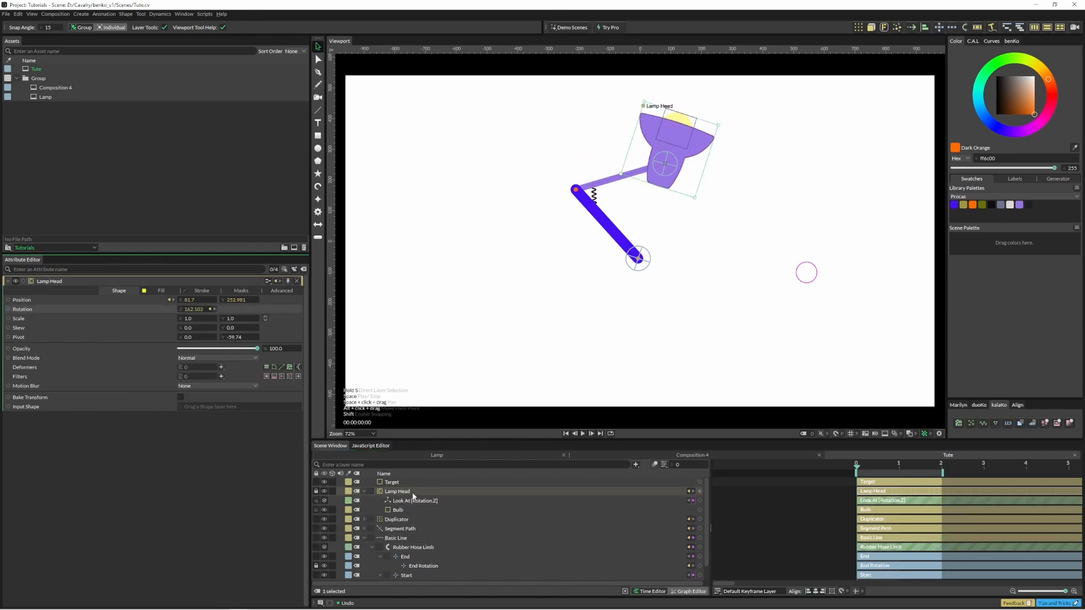
pyautogui.click(413, 501)
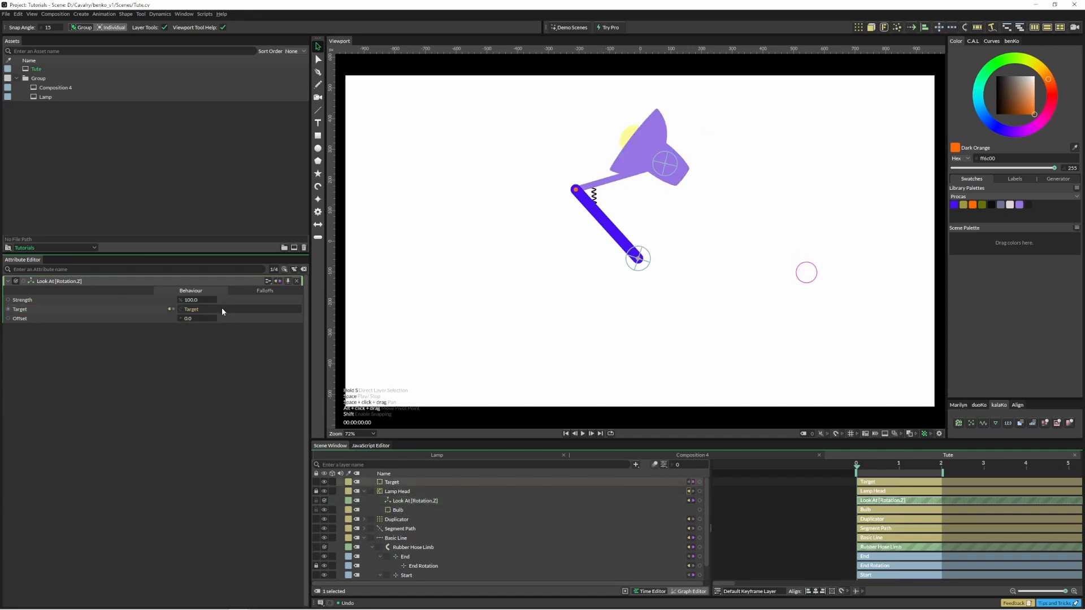
pyautogui.click(194, 318)
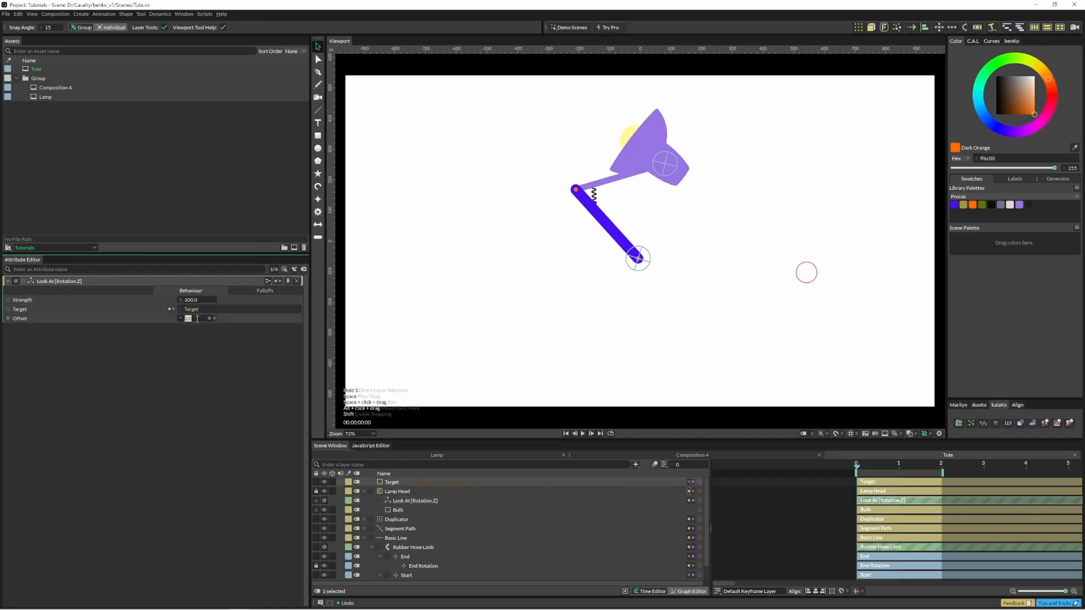